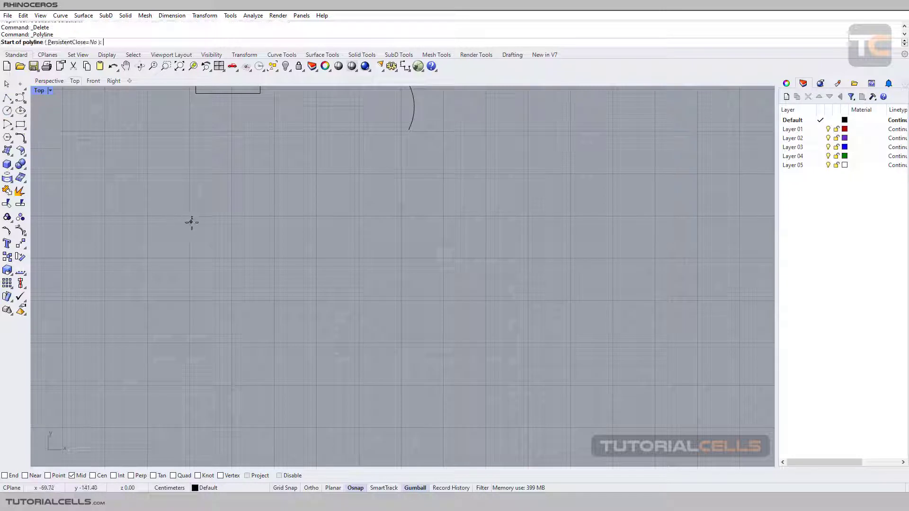
Replace the angled attempt with a stepped polyline of horizontal and vertical segments.
{"action": "left_click", "coordinate": [212, 245]}
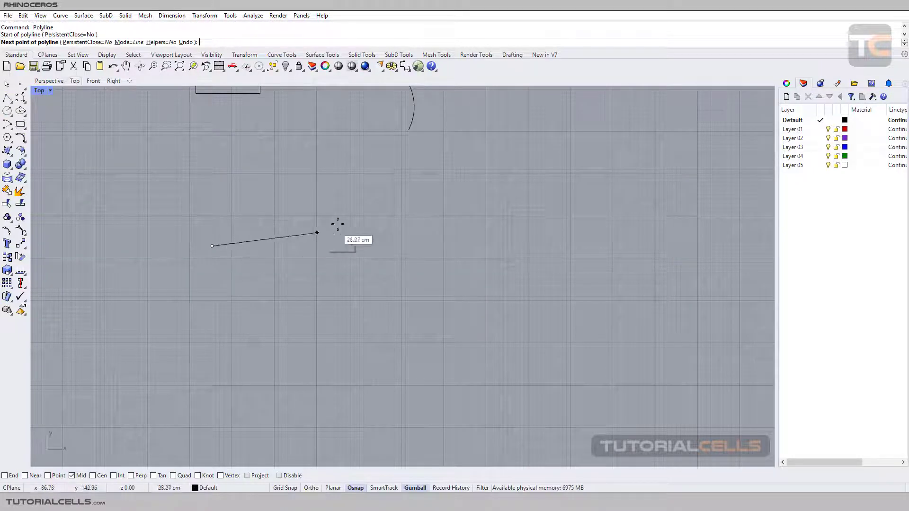
{"action": "mouse_move", "coordinate": [315, 174]}
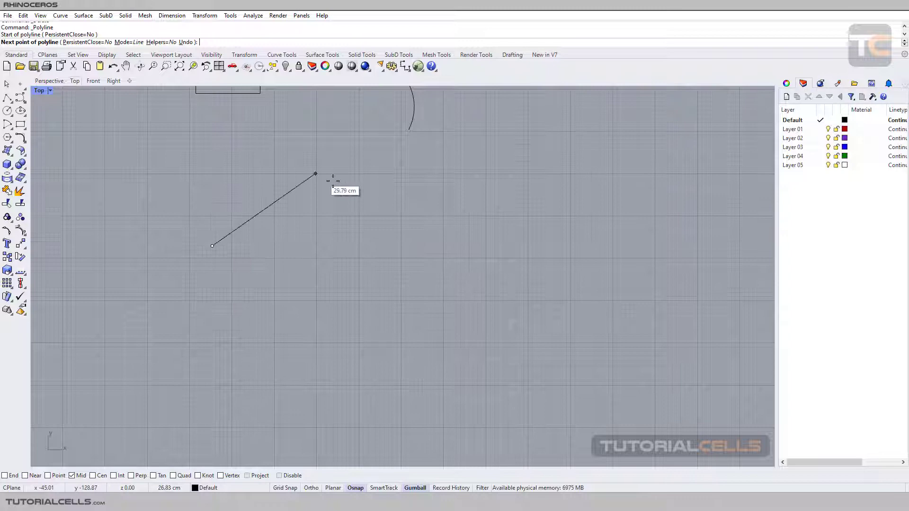
{"action": "mouse_move", "coordinate": [304, 293]}
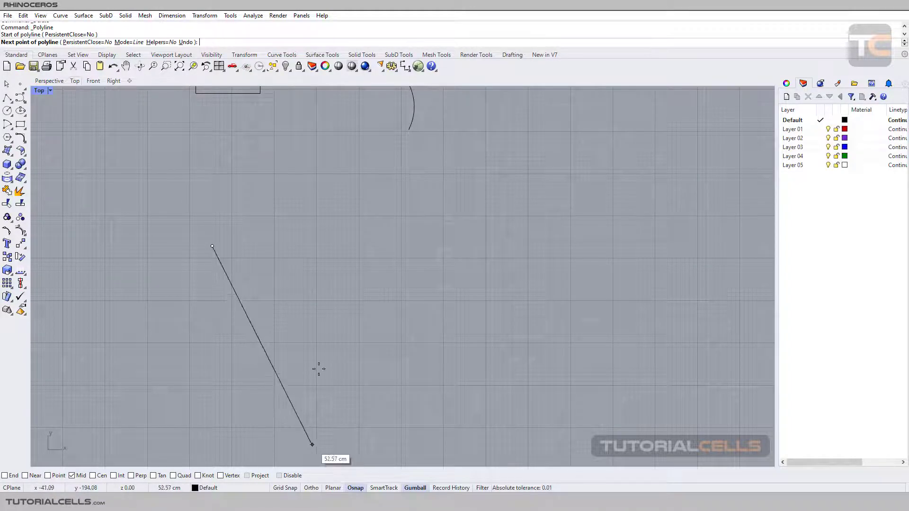
{"action": "left_click", "coordinate": [284, 220]}
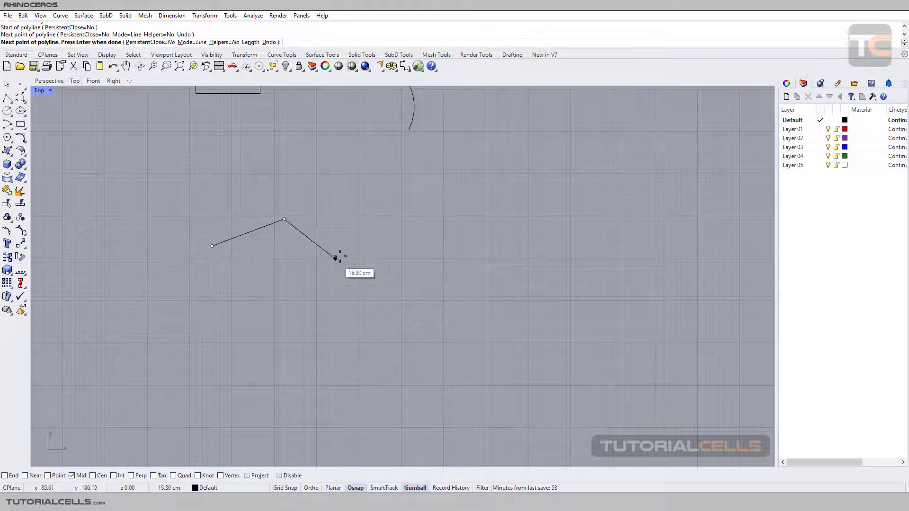
{"action": "mouse_move", "coordinate": [353, 231]}
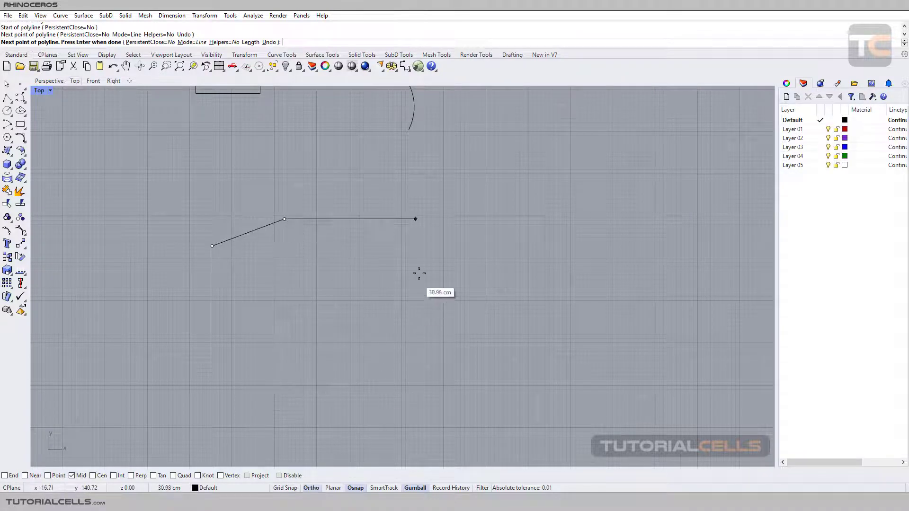
{"action": "mouse_move", "coordinate": [429, 241]}
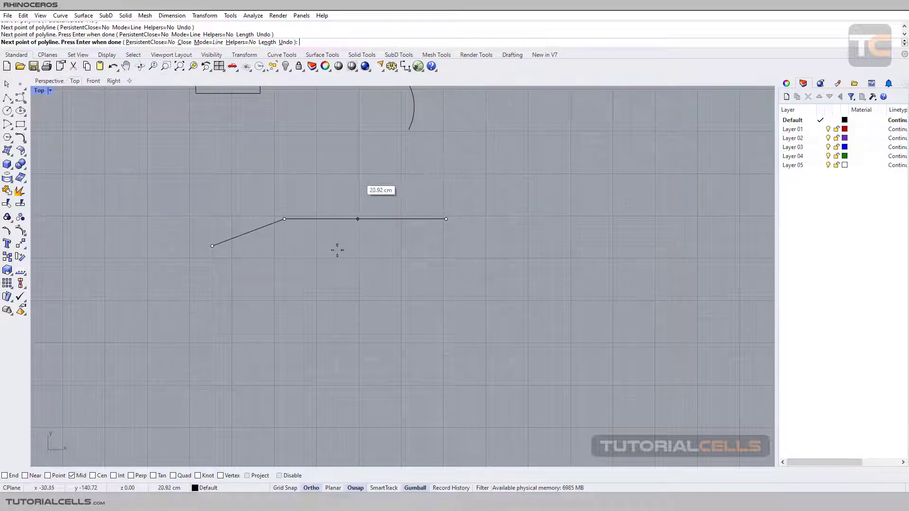
{"action": "mouse_move", "coordinate": [499, 249]}
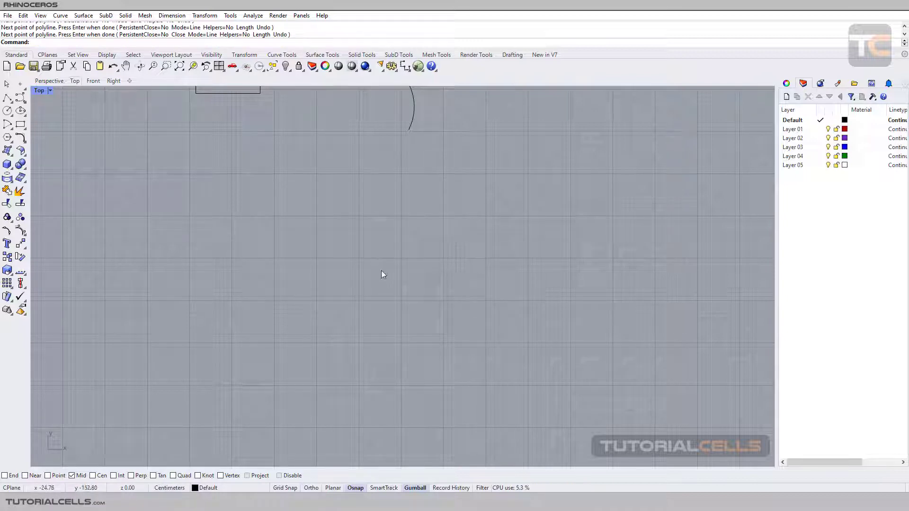
{"action": "mouse_move", "coordinate": [322, 433]}
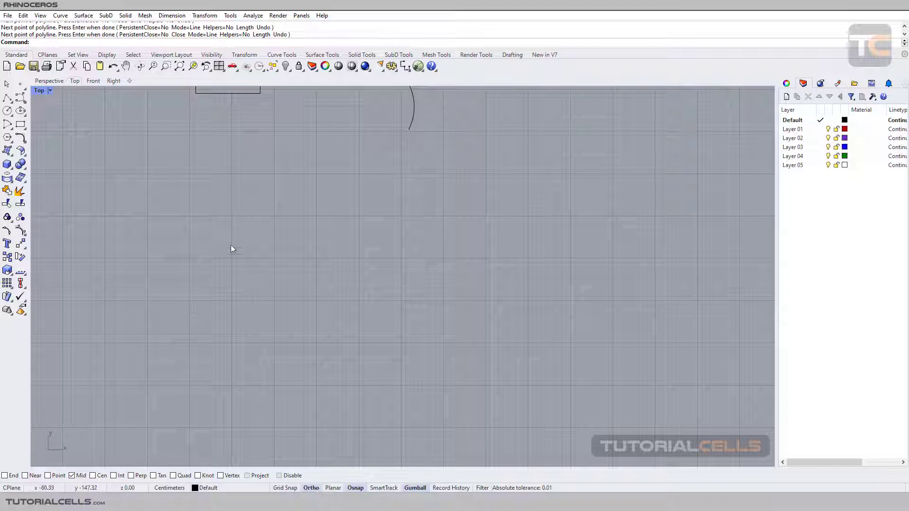
{"action": "left_click", "coordinate": [199, 227]}
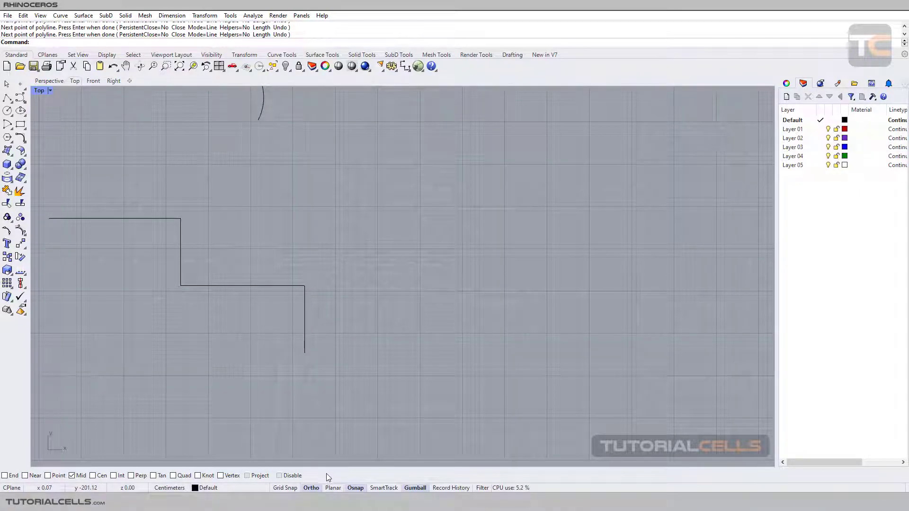
{"action": "mouse_move", "coordinate": [339, 437]}
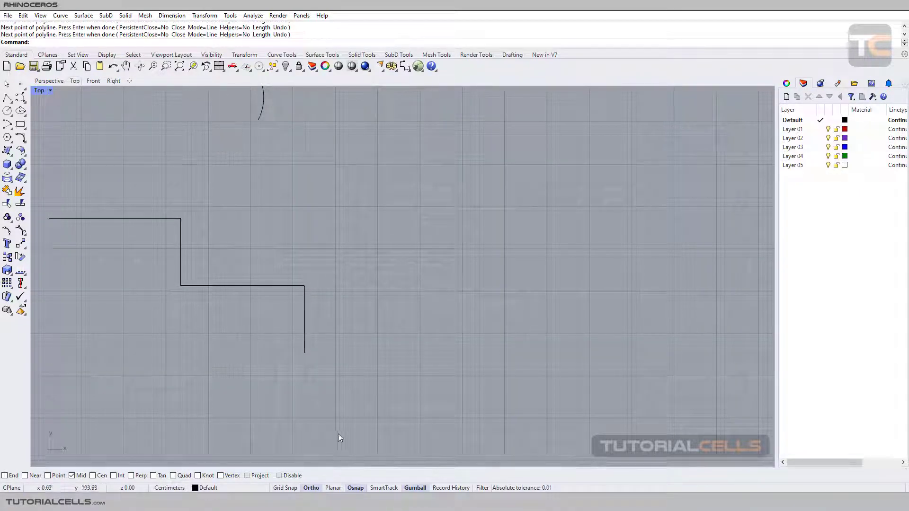
{"action": "mouse_move", "coordinate": [432, 490]}
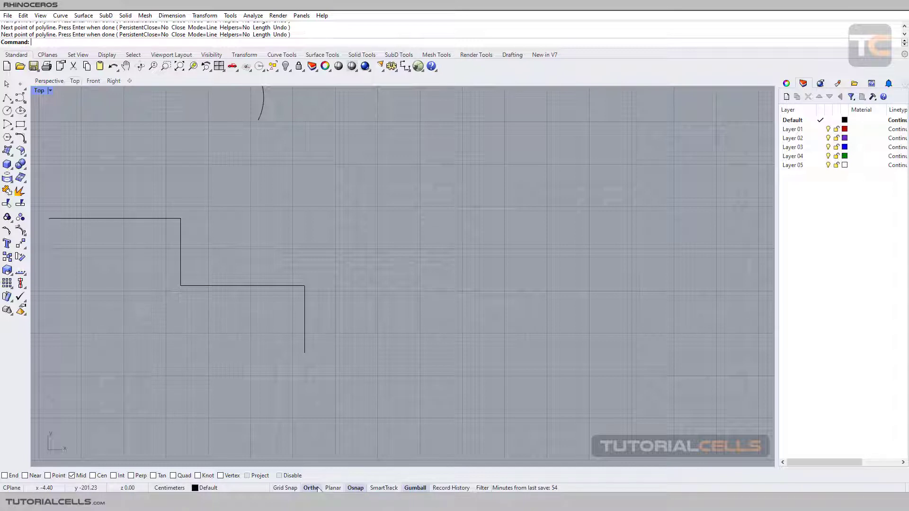
{"action": "right_click", "coordinate": [310, 488]}
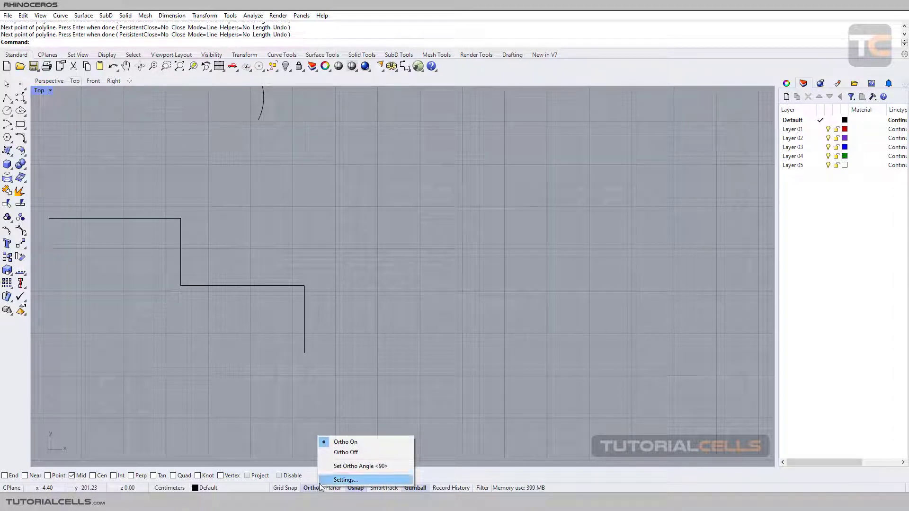
{"action": "left_click", "coordinate": [345, 479]}
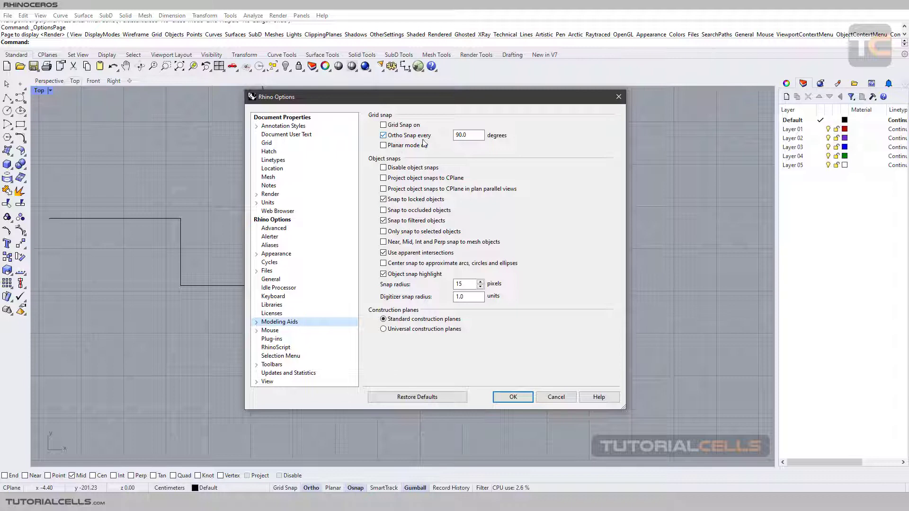
{"action": "triple_click", "coordinate": [467, 135]}
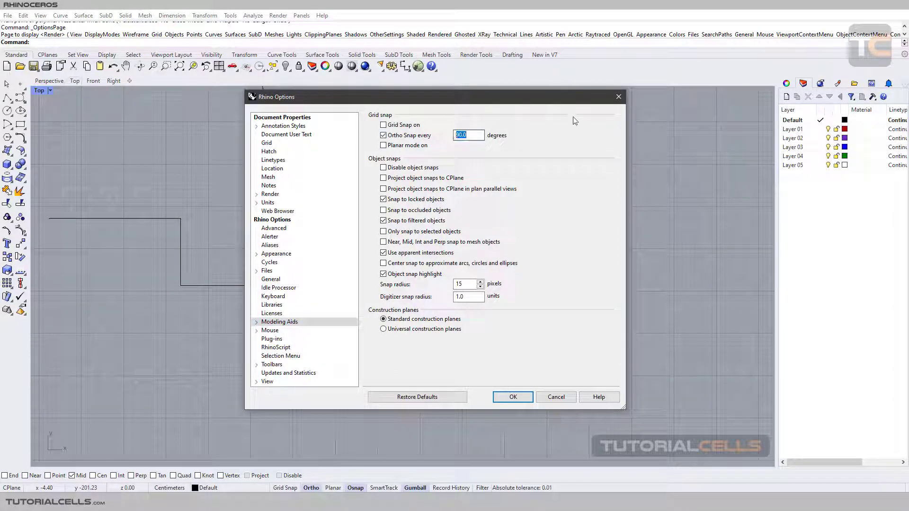
{"action": "left_click", "coordinate": [511, 397]}
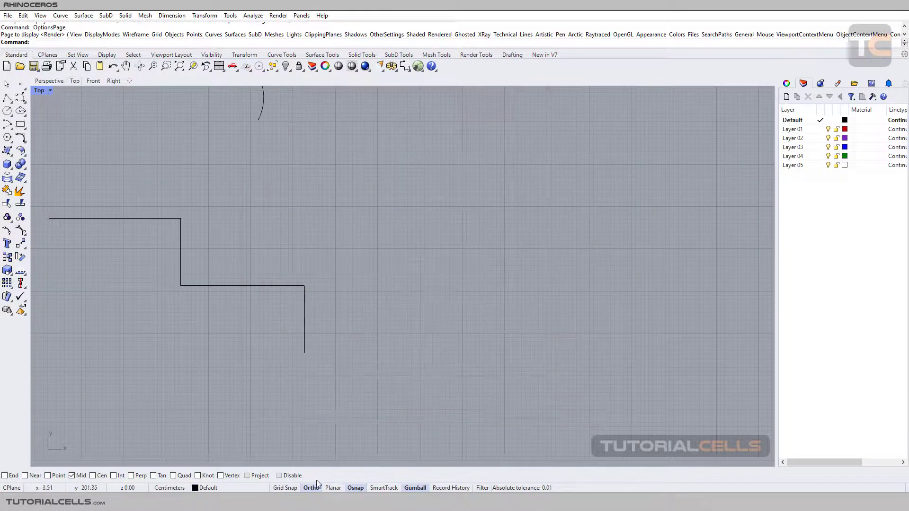
Change the Ortho angle from 90 to 45 degrees and verify it reads 45.
{"action": "right_click", "coordinate": [311, 487]}
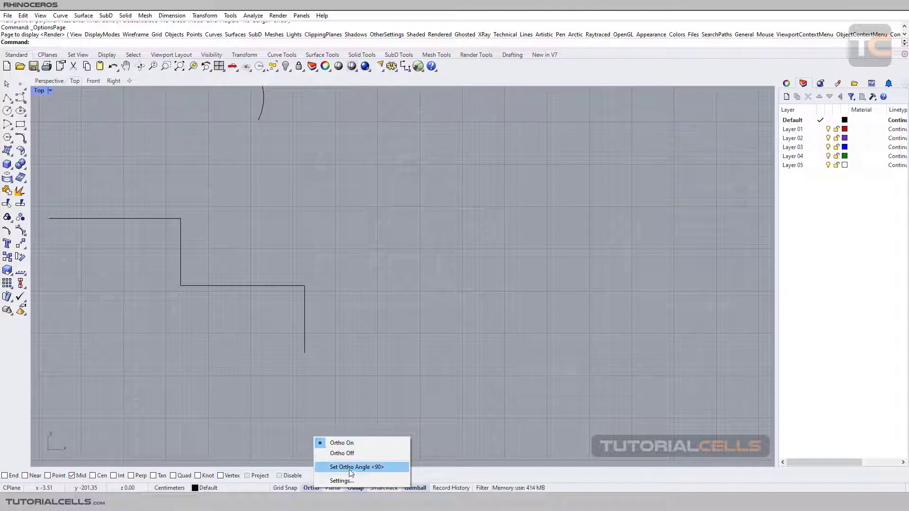
{"action": "left_click", "coordinate": [356, 467]}
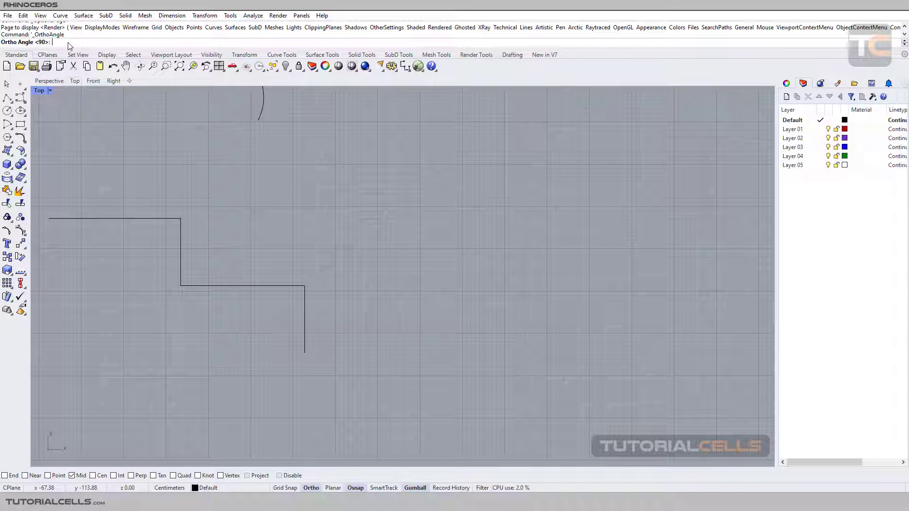
{"action": "type", "text": "45"}
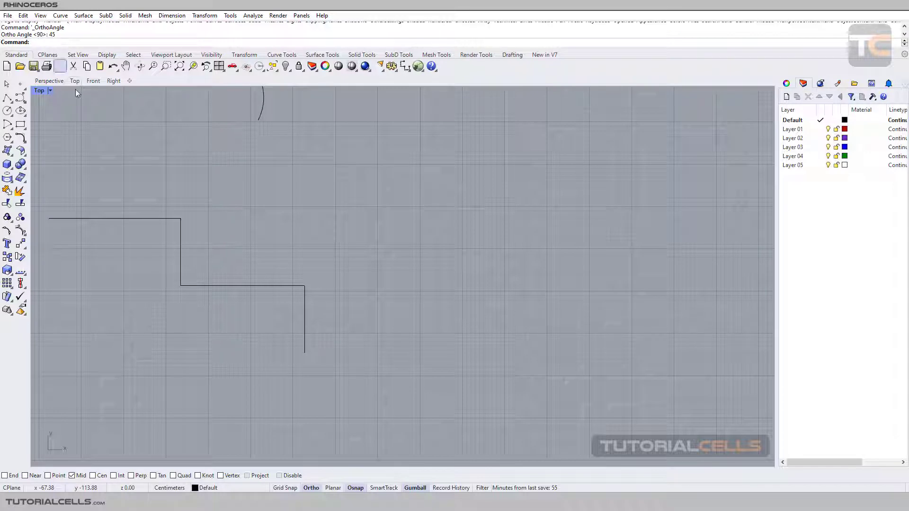
{"action": "right_click", "coordinate": [311, 487]}
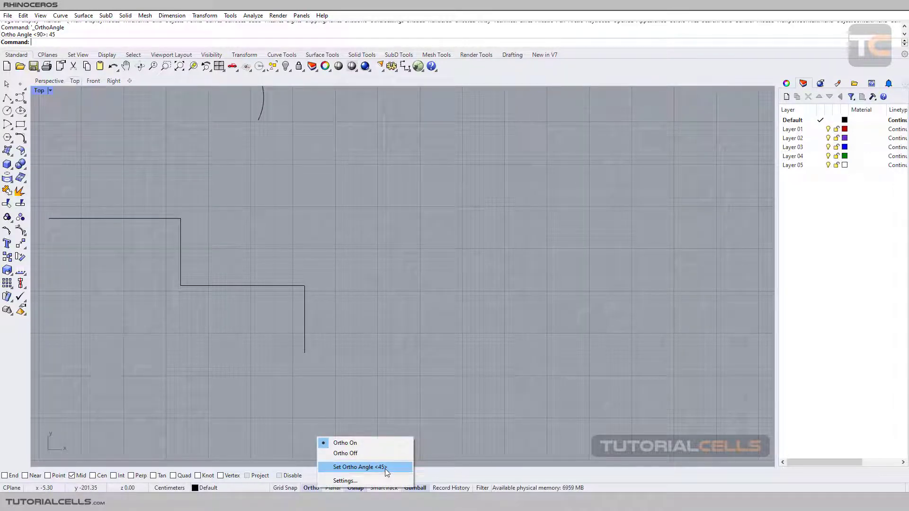
{"action": "mouse_move", "coordinate": [377, 334]}
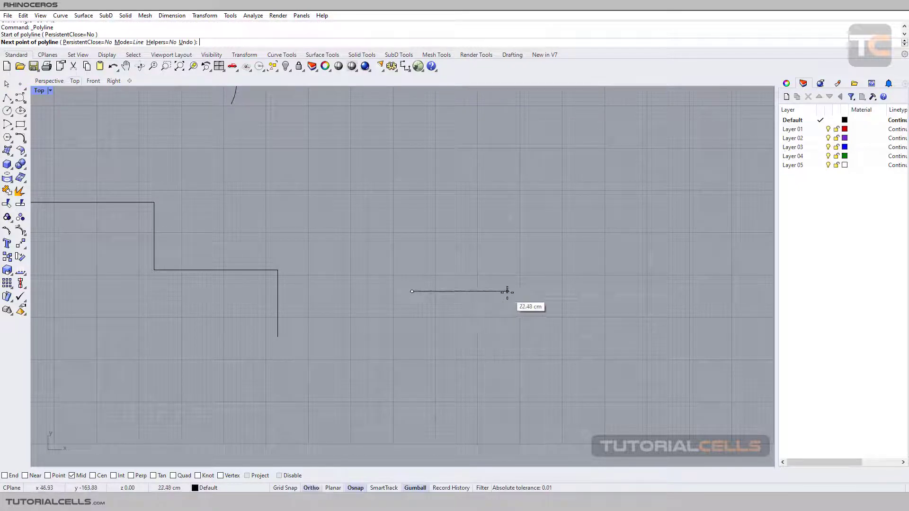
{"action": "mouse_move", "coordinate": [450, 220]}
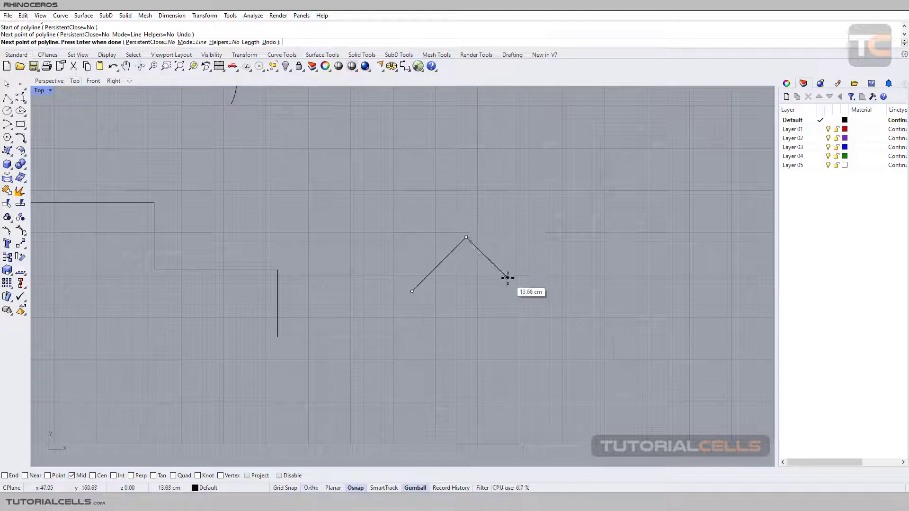
Cancel the unfinished trial polyline, then start a new one with a 45-degree point.
{"action": "key", "text": "Escape"}
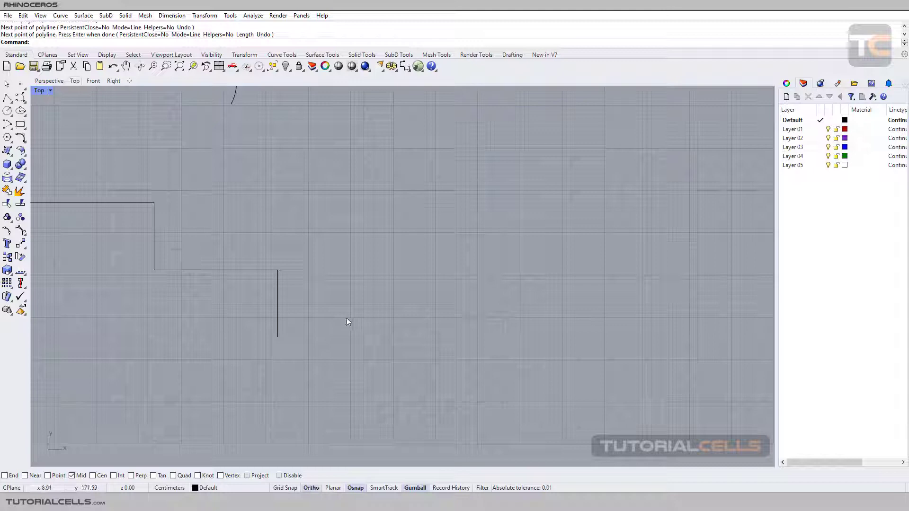
{"action": "left_click", "coordinate": [356, 284]}
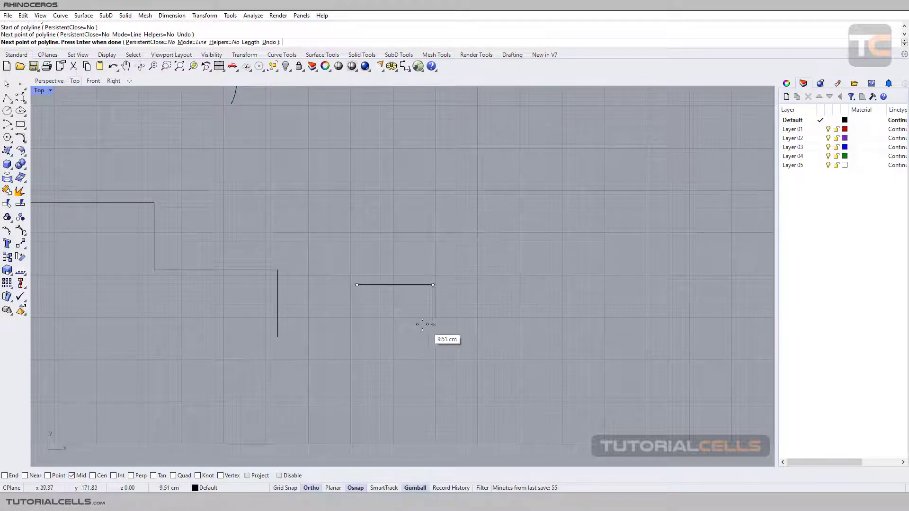
{"action": "mouse_move", "coordinate": [481, 284]}
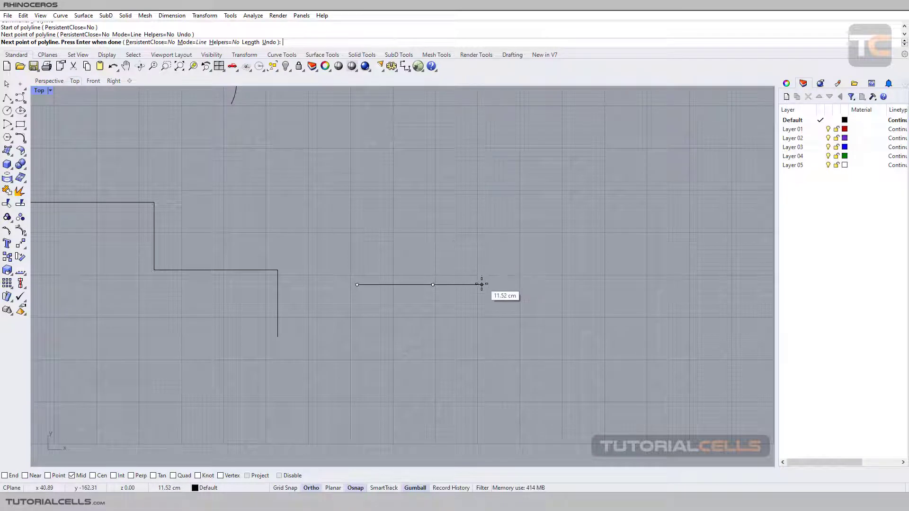
{"action": "mouse_move", "coordinate": [432, 240]}
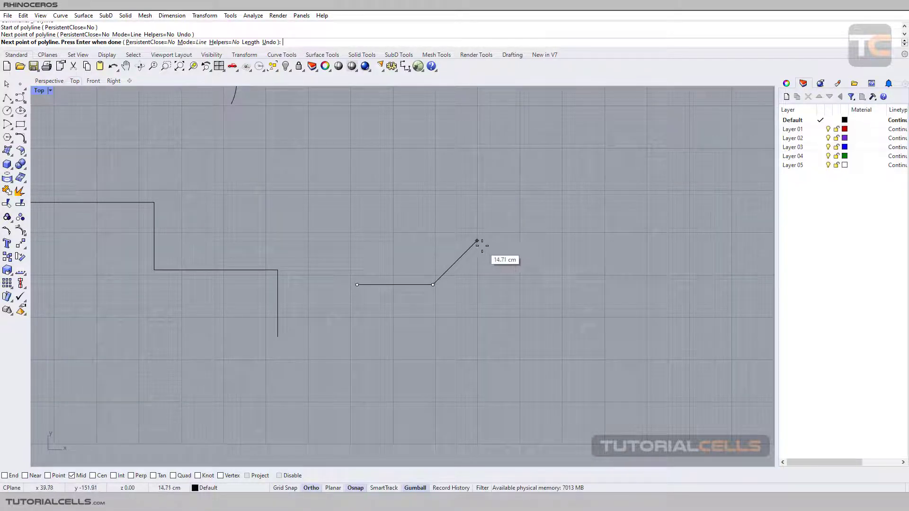
{"action": "left_click", "coordinate": [477, 241]}
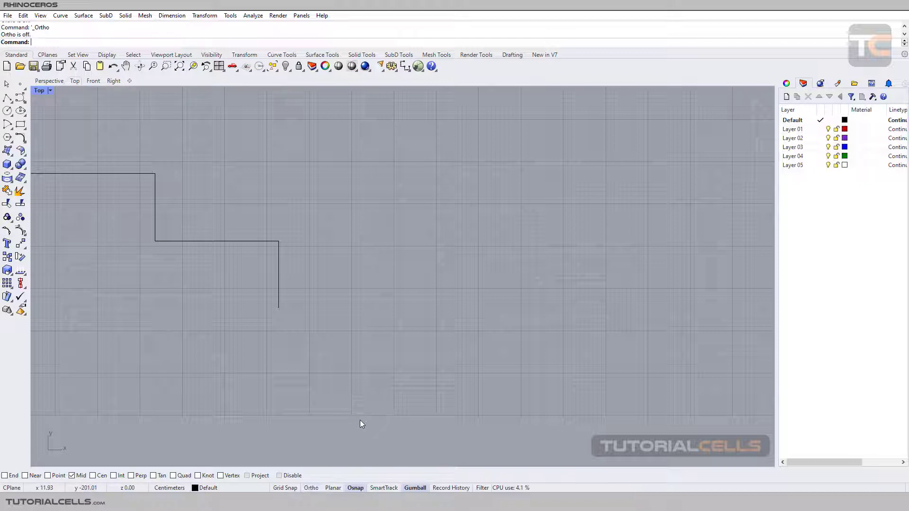
{"action": "mouse_move", "coordinate": [404, 304]}
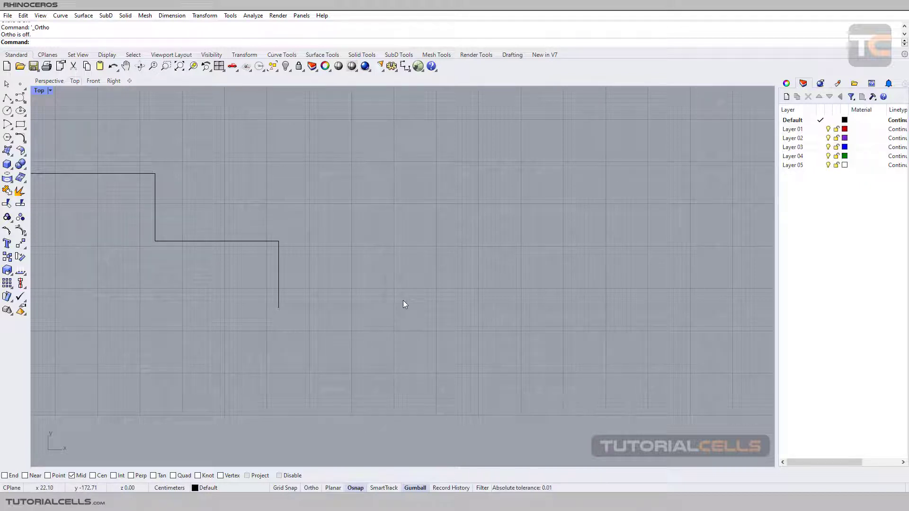